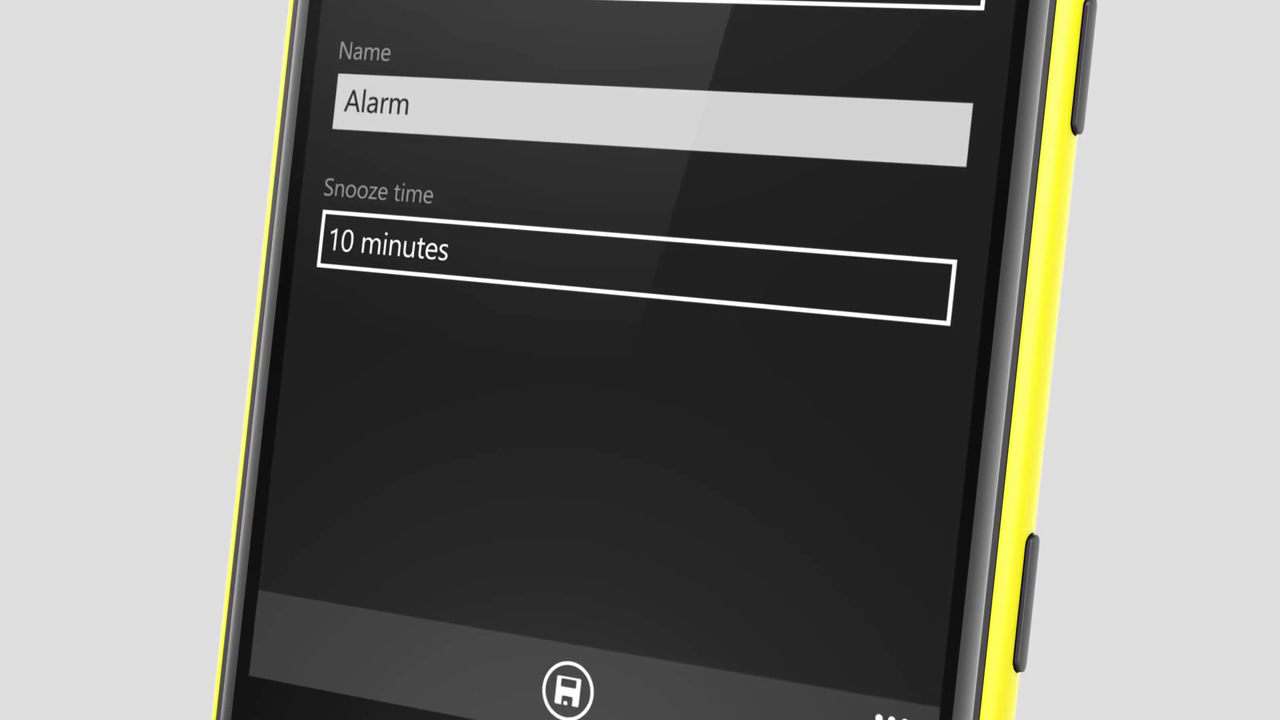
Step: Edit the alarm's snooze time, then view the camera video pivot with Resolution and Surround sound
click(630, 248)
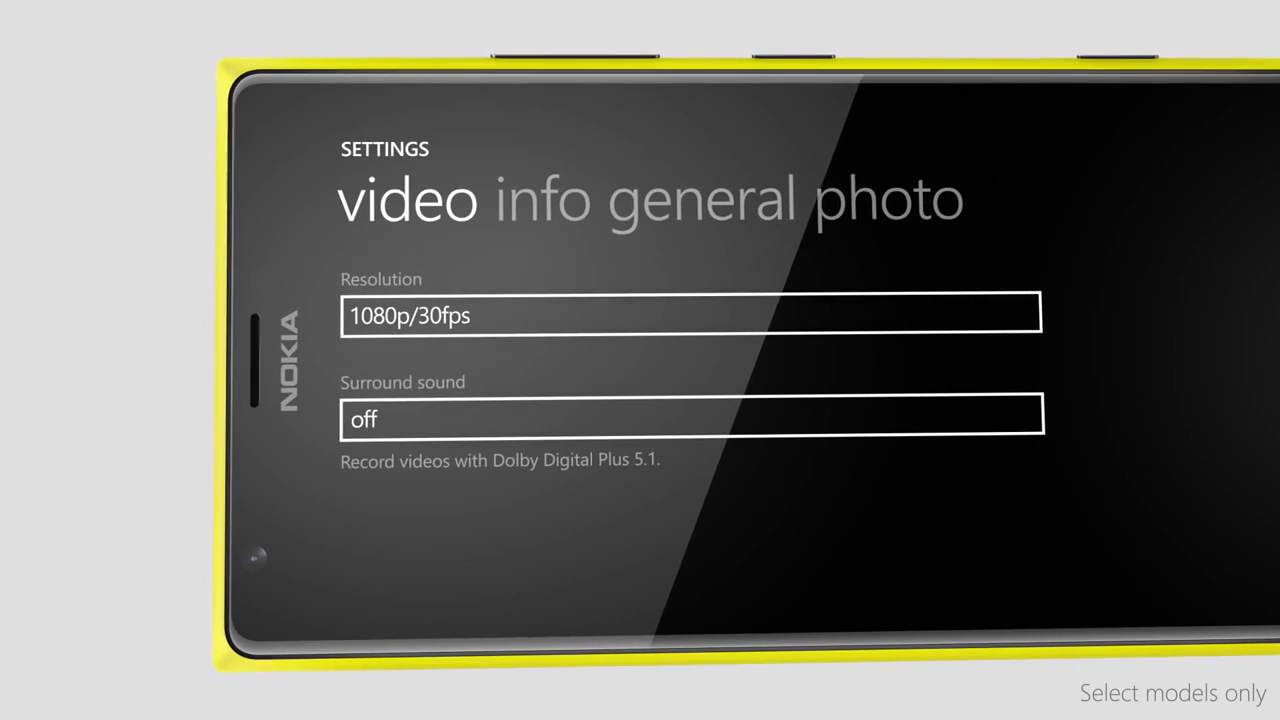
click(690, 315)
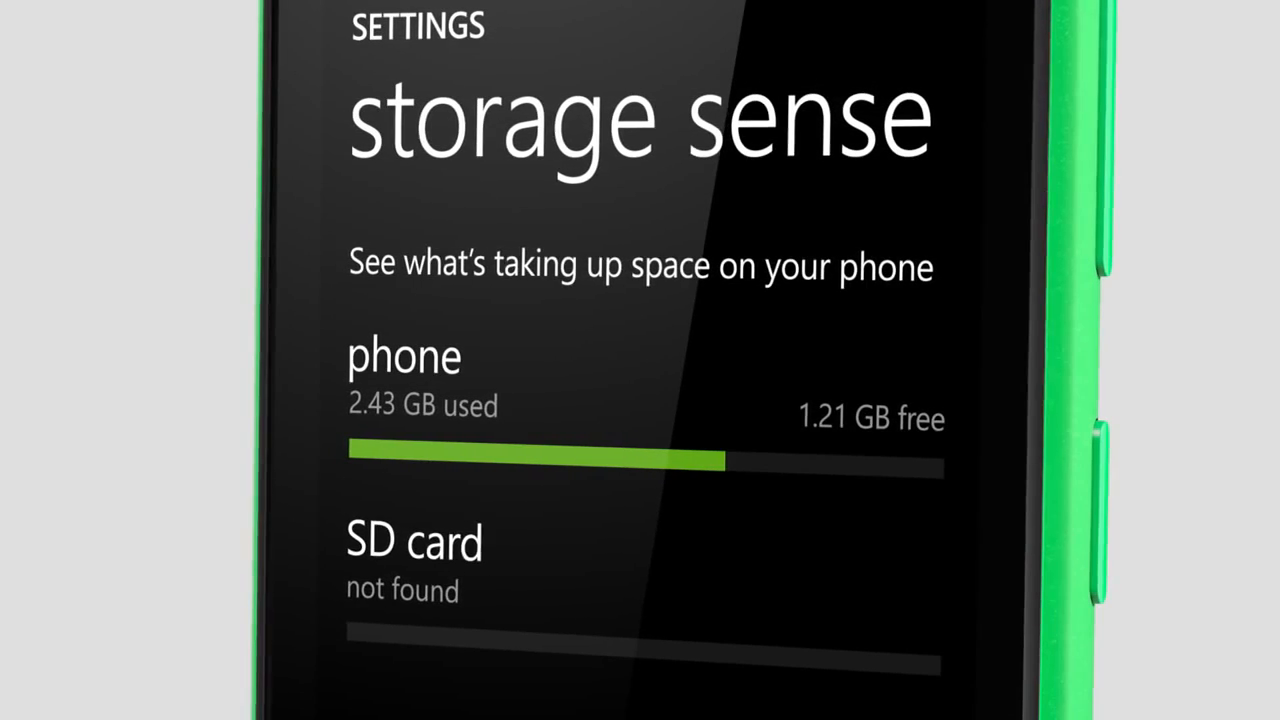
Step: Open storage sense's apps+games category and sort the installed apps by size
scroll(down, 3)
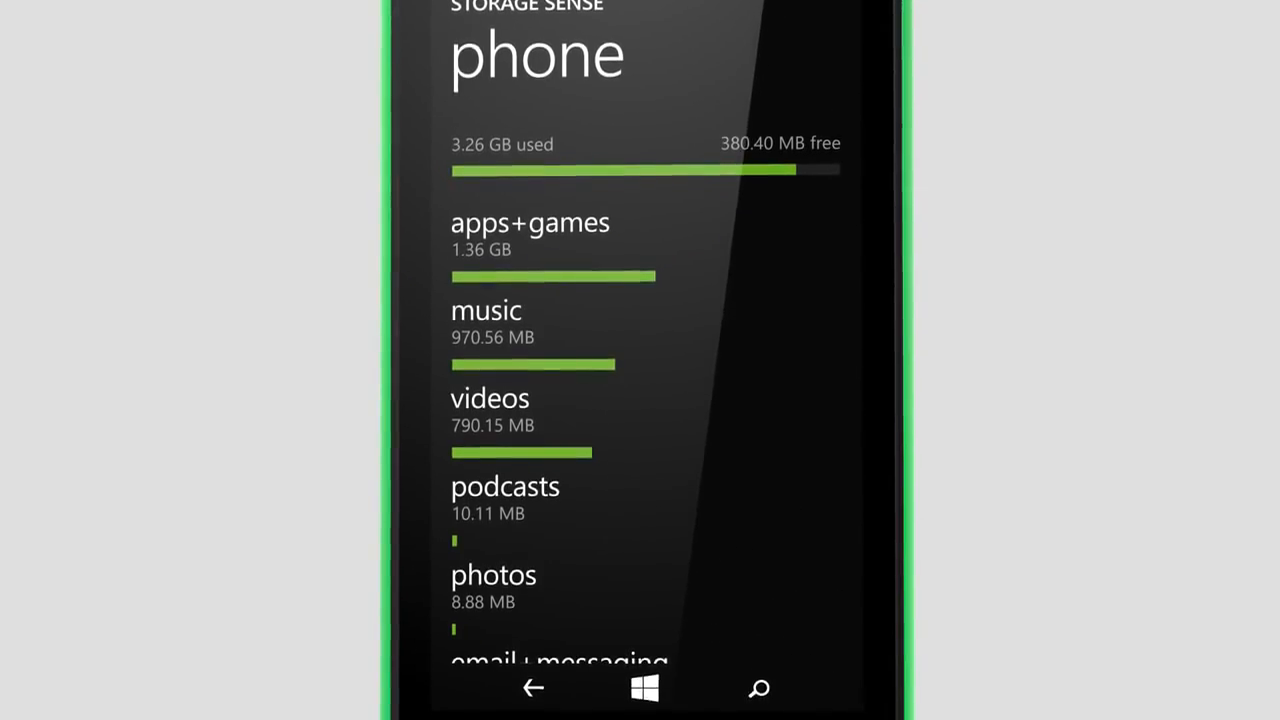
click(529, 222)
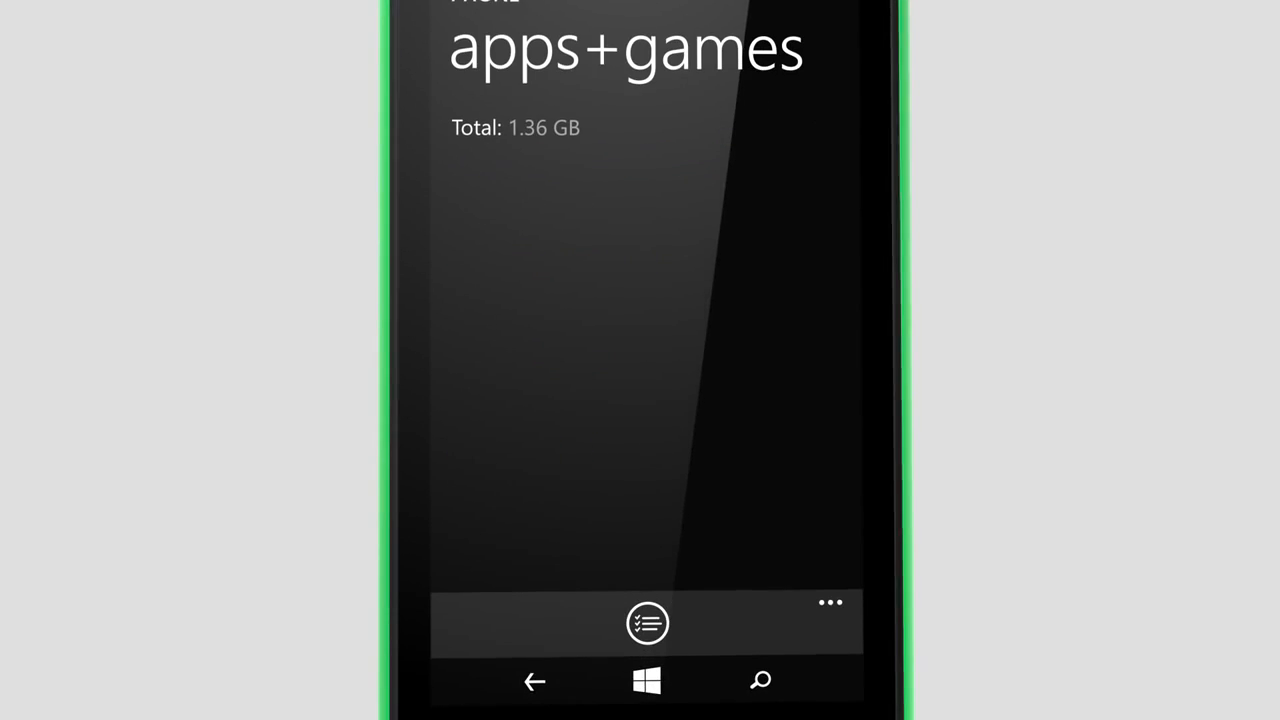
click(647, 623)
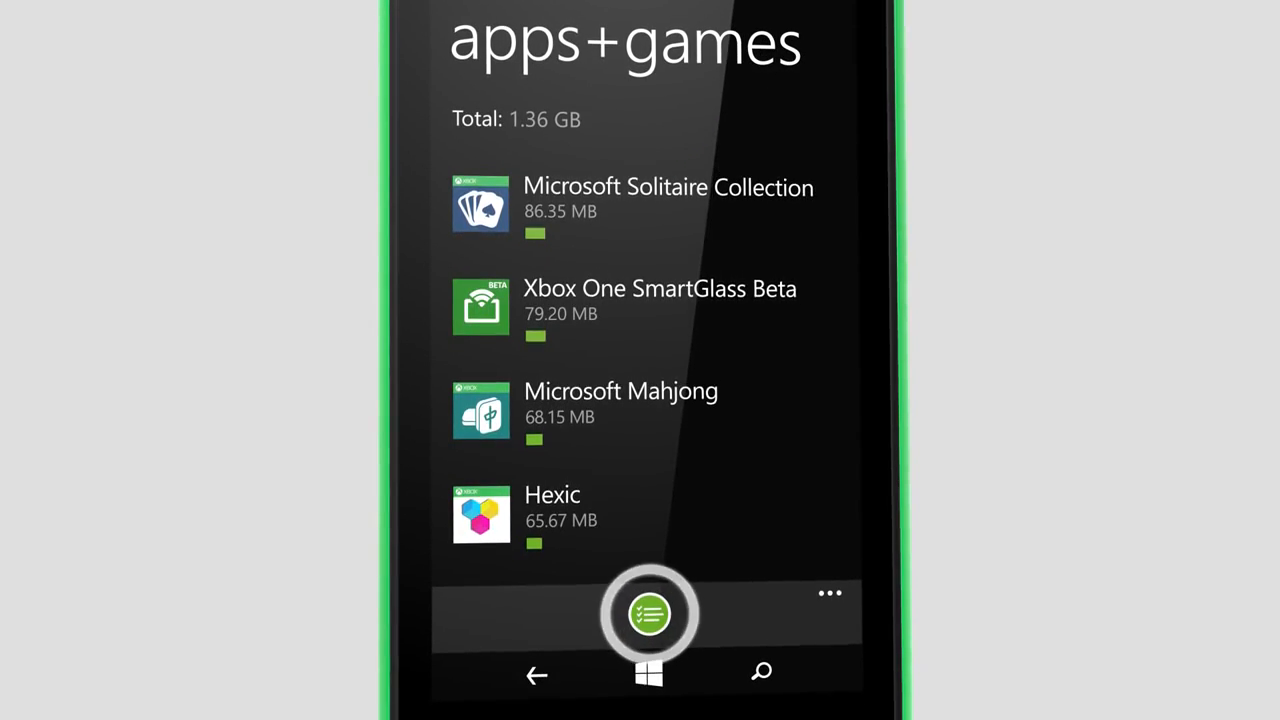
click(649, 613)
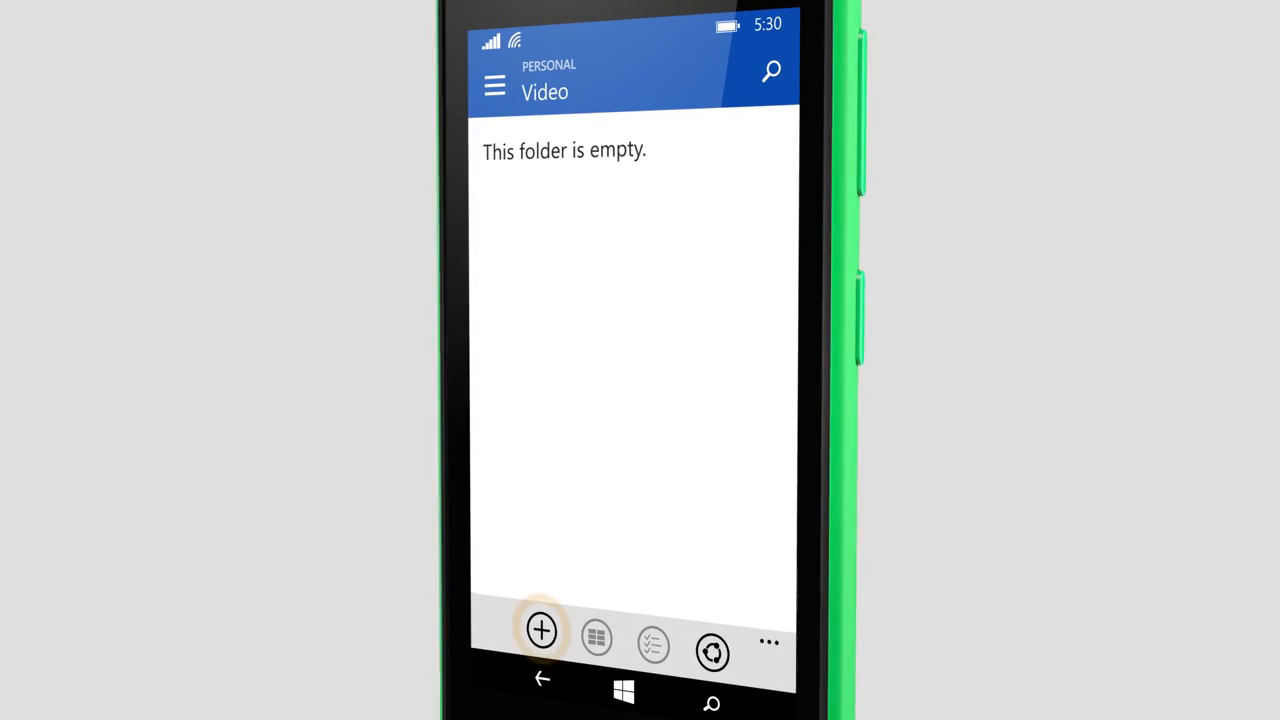
Step: Add three videos from Photos to OneDrive's Video folder for upload
click(542, 630)
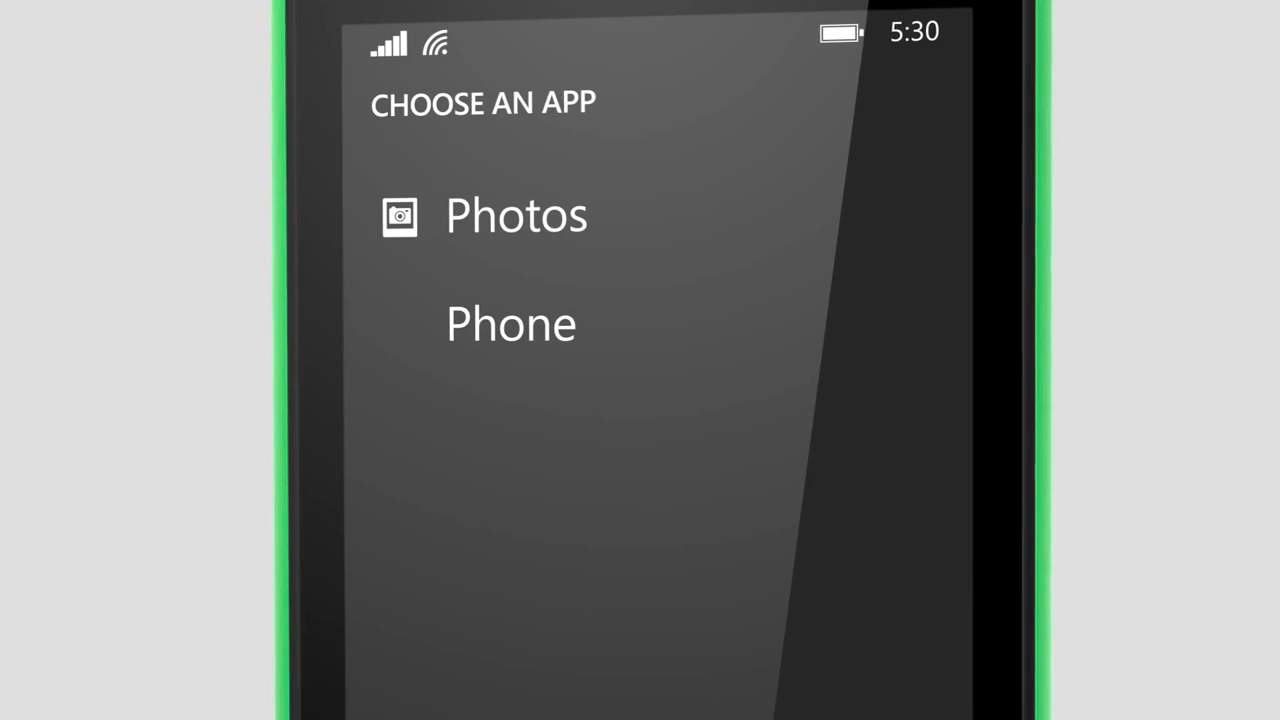
click(515, 214)
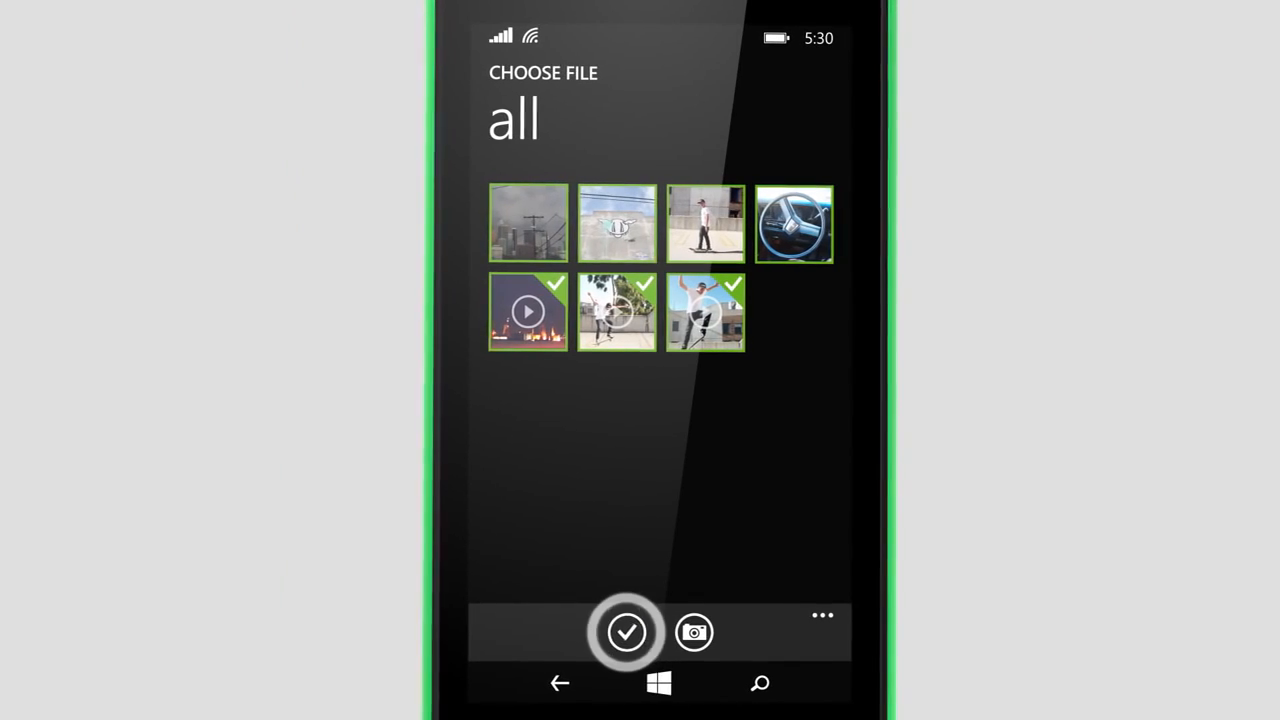
click(627, 632)
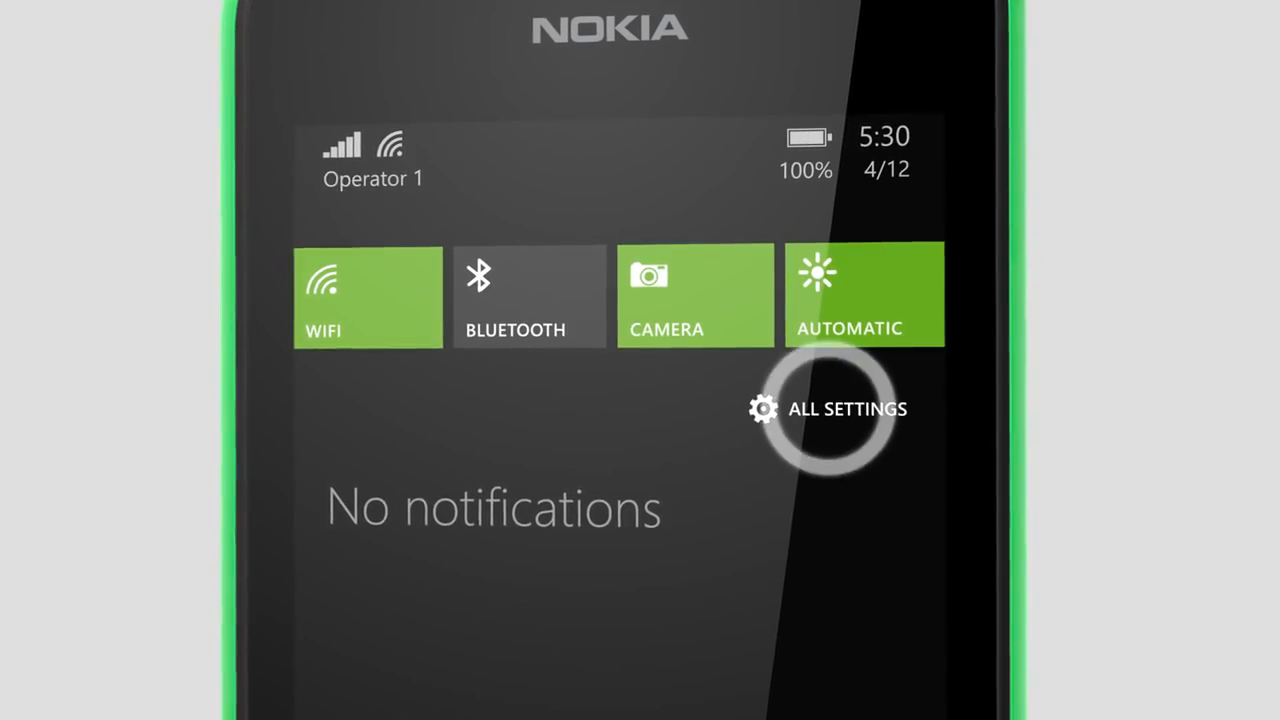
Step: Go from action center's ALL SETTINGS to the phone update screen
click(830, 408)
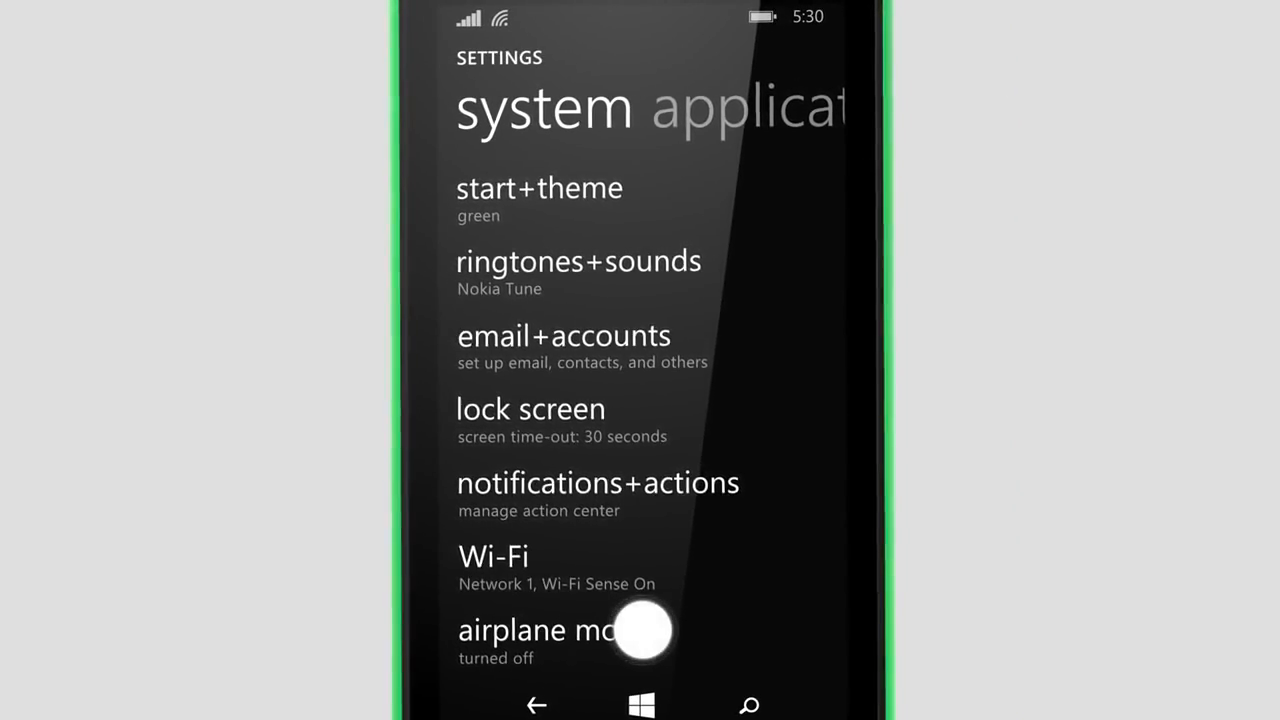
scroll(down, 3)
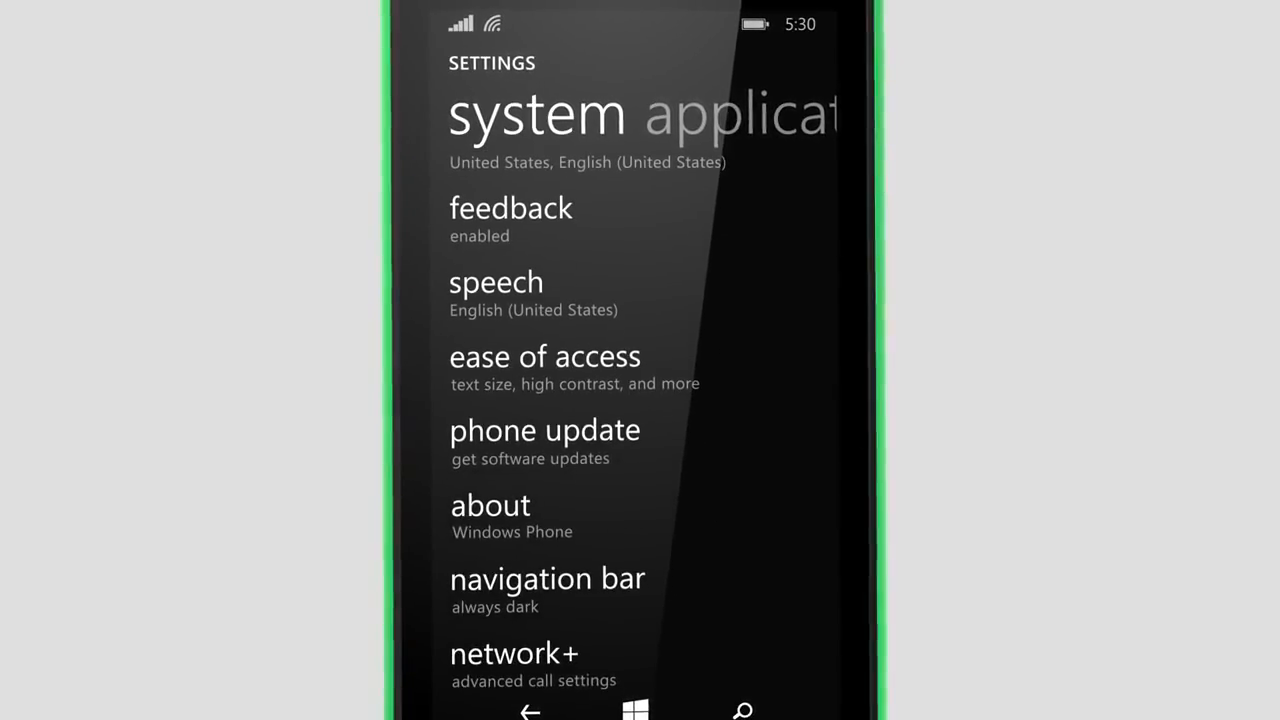
click(545, 430)
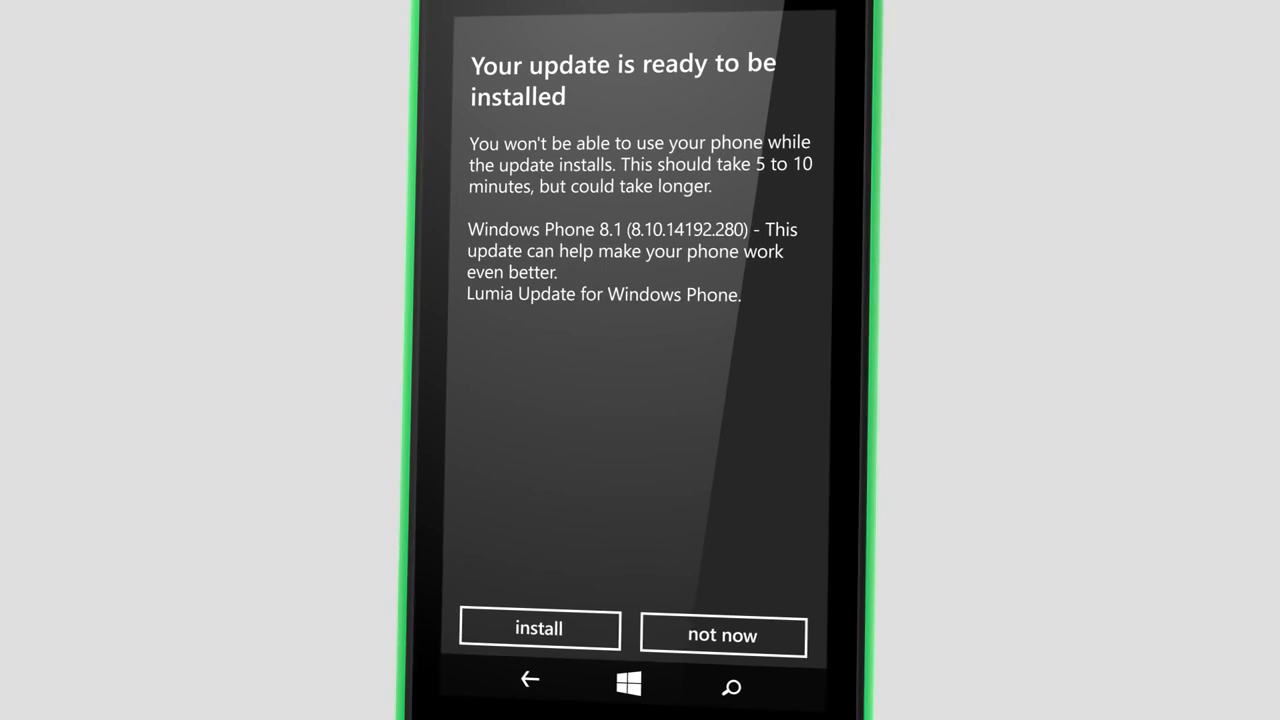
Step: Install update 8.10.14192.280 and dismiss the Update successful message
click(548, 630)
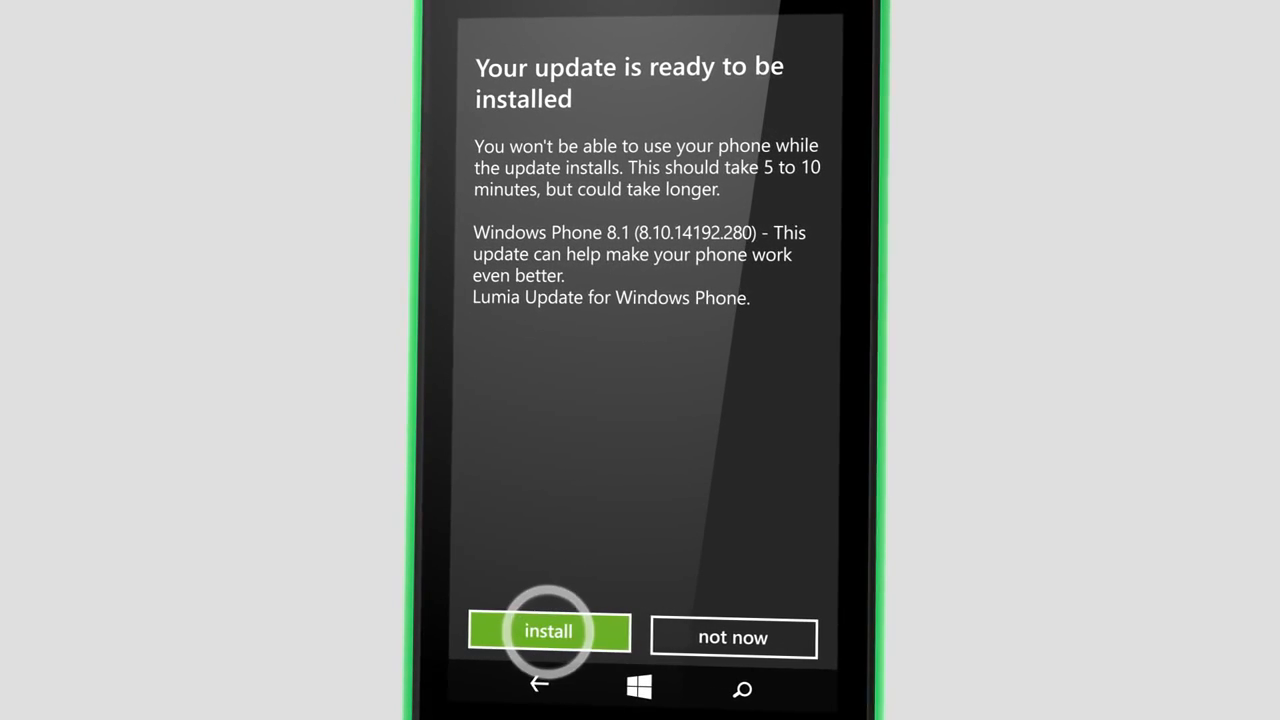
click(548, 631)
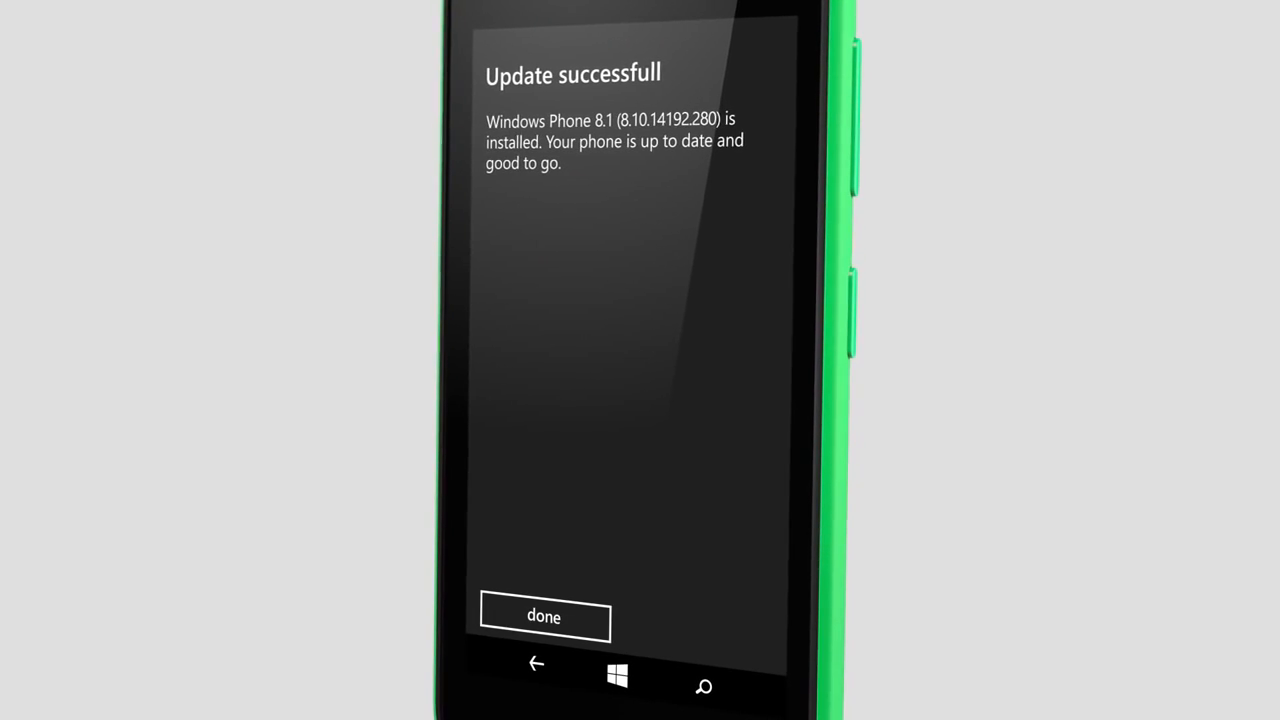
click(544, 616)
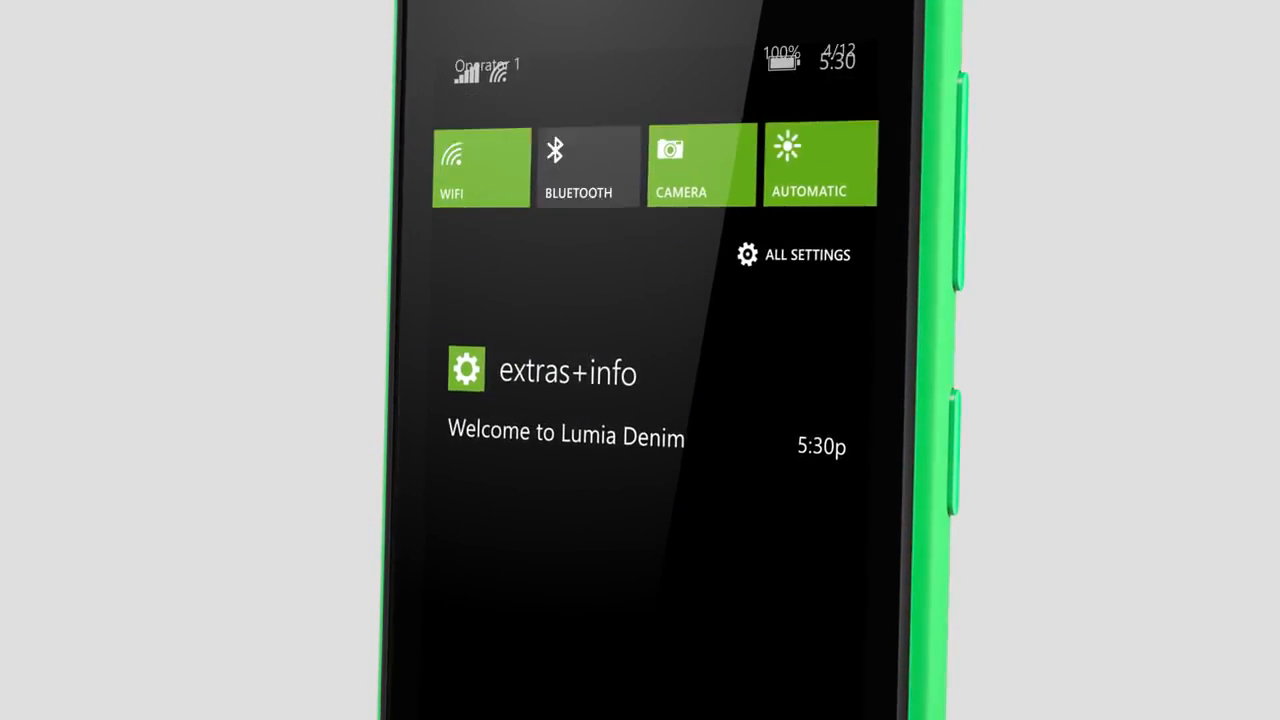
Step: Open the 'Welcome to Lumia Denim' extras+info notification, then return to Start
click(567, 371)
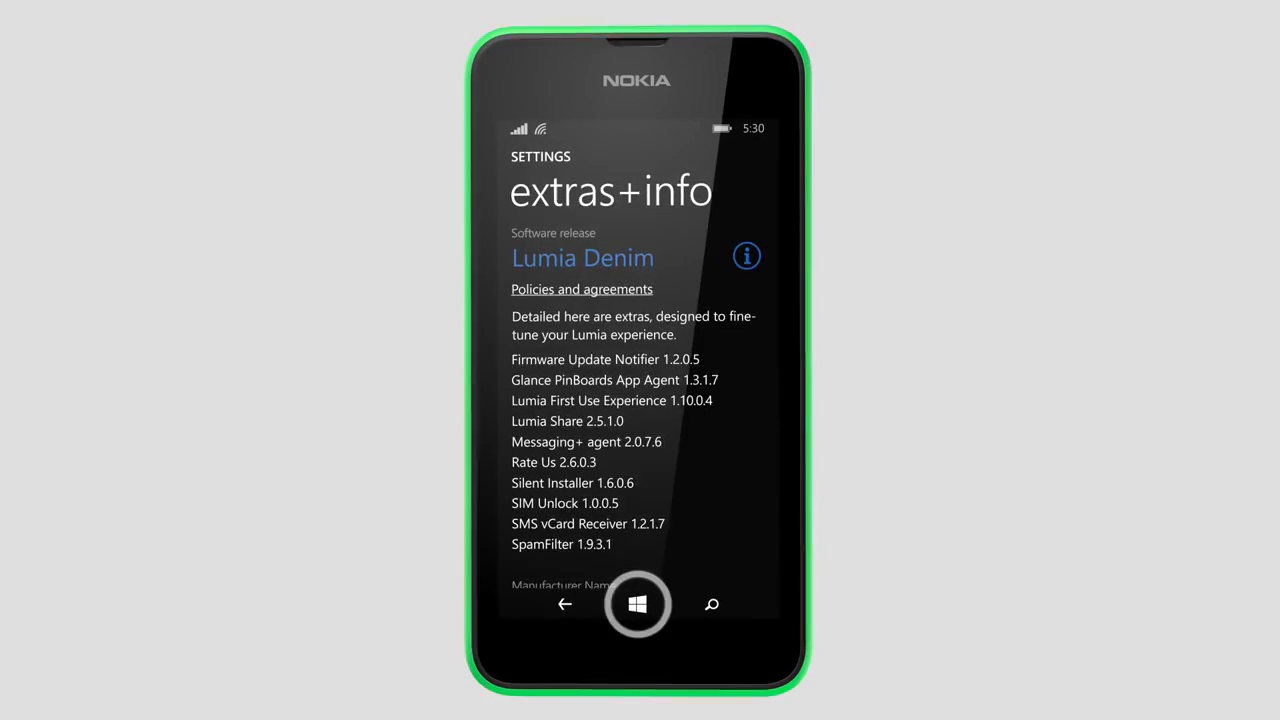
click(638, 604)
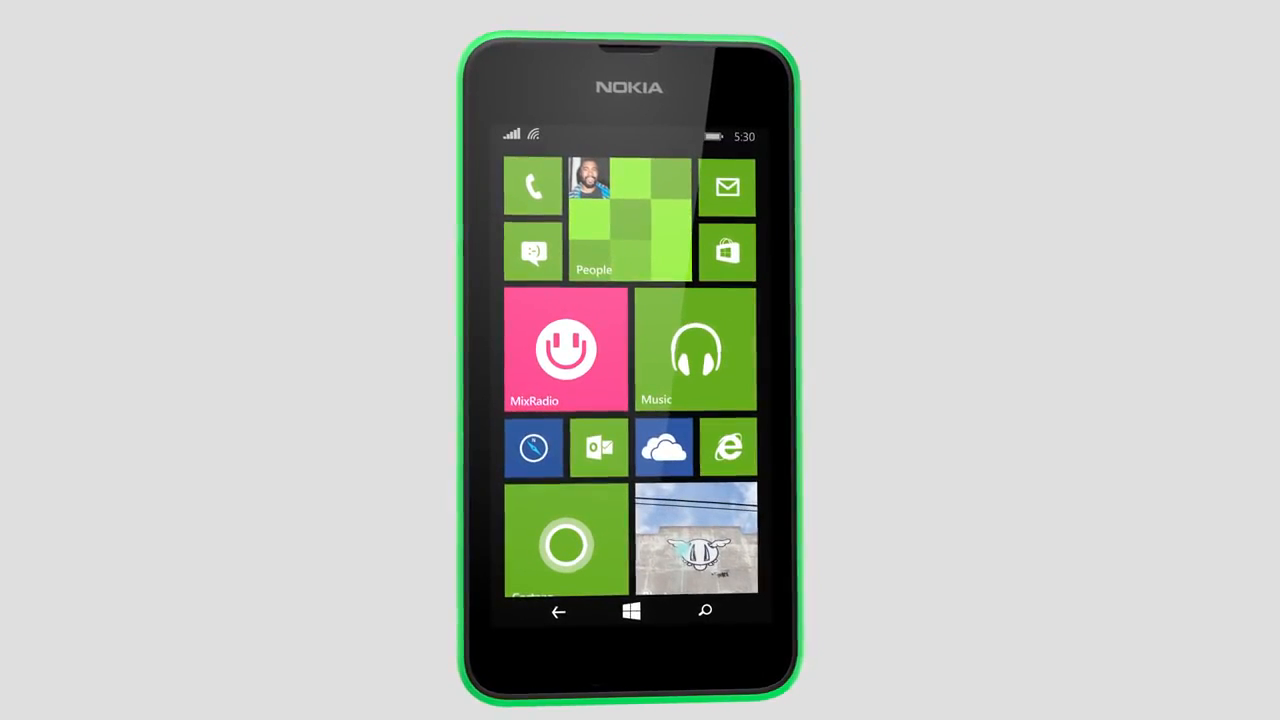